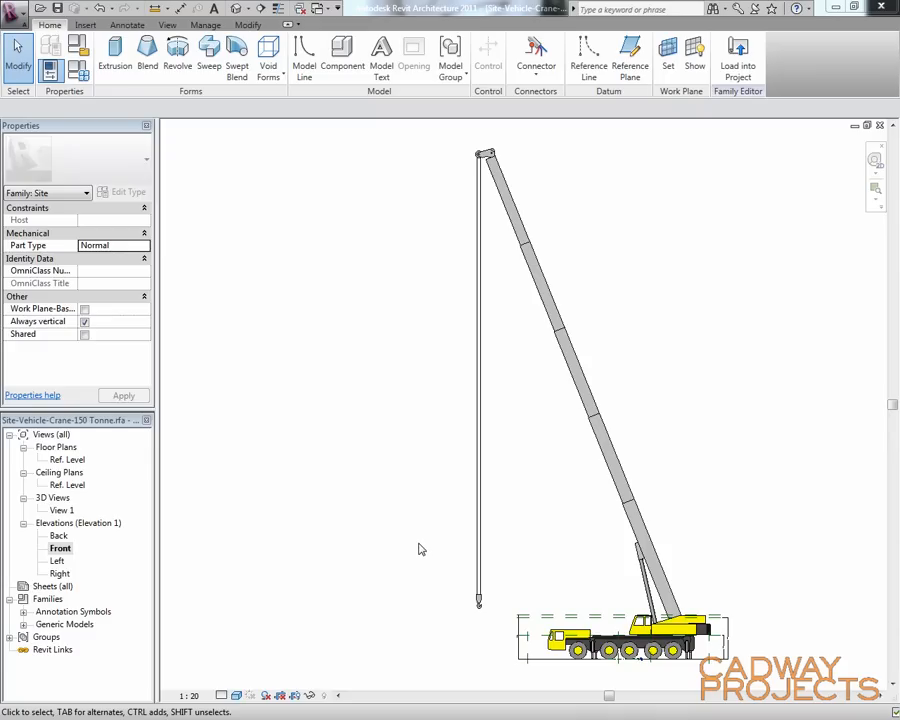
mouse_move(396, 556)
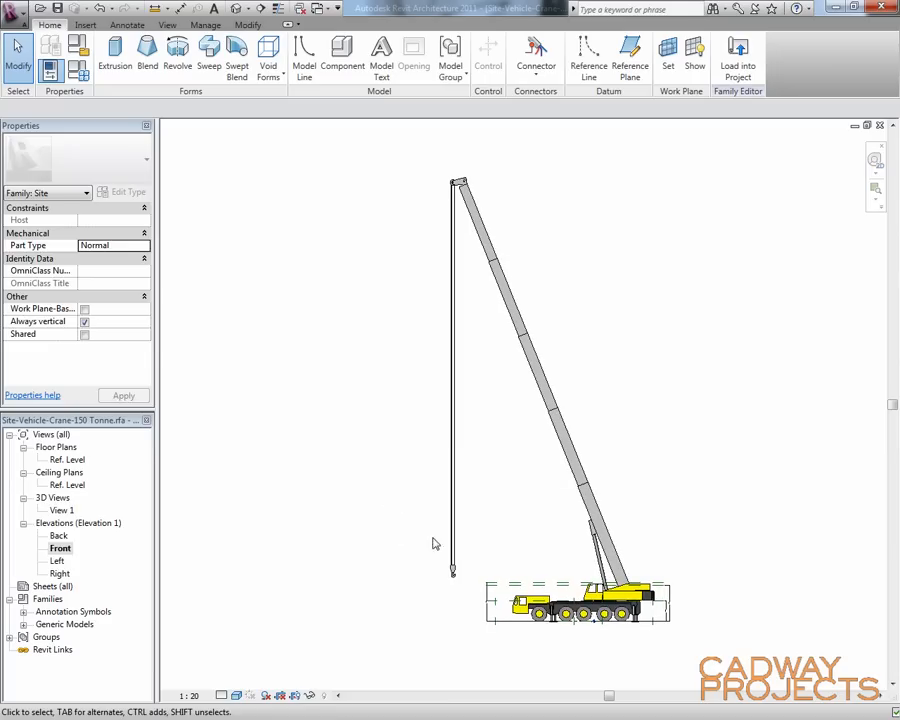
mouse_move(532, 664)
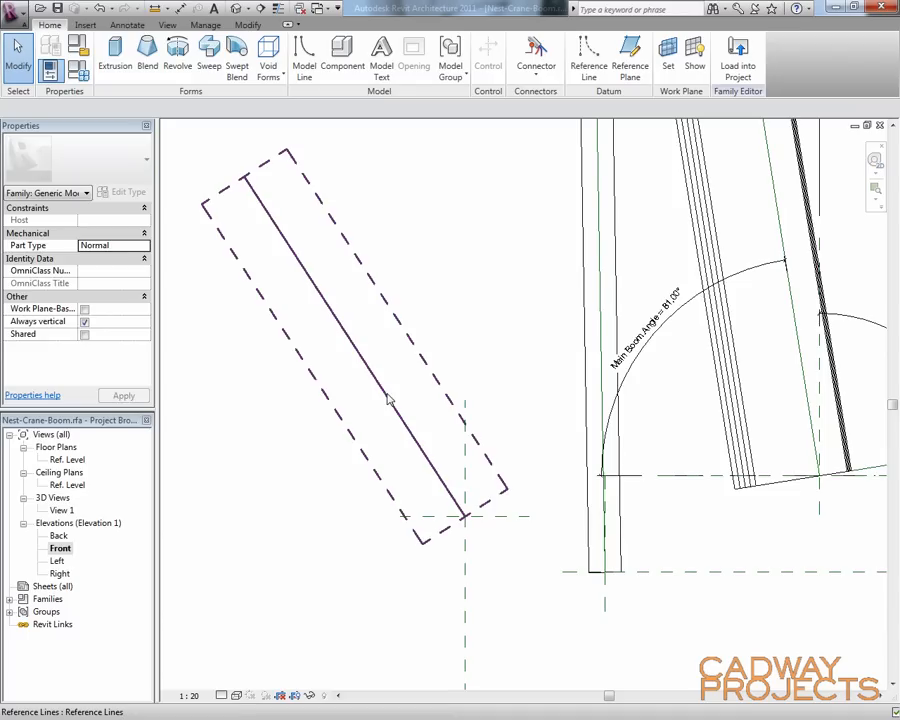
Dimension the boom reference line against the vertical plane and label it Main Boom Angle
click(384, 396)
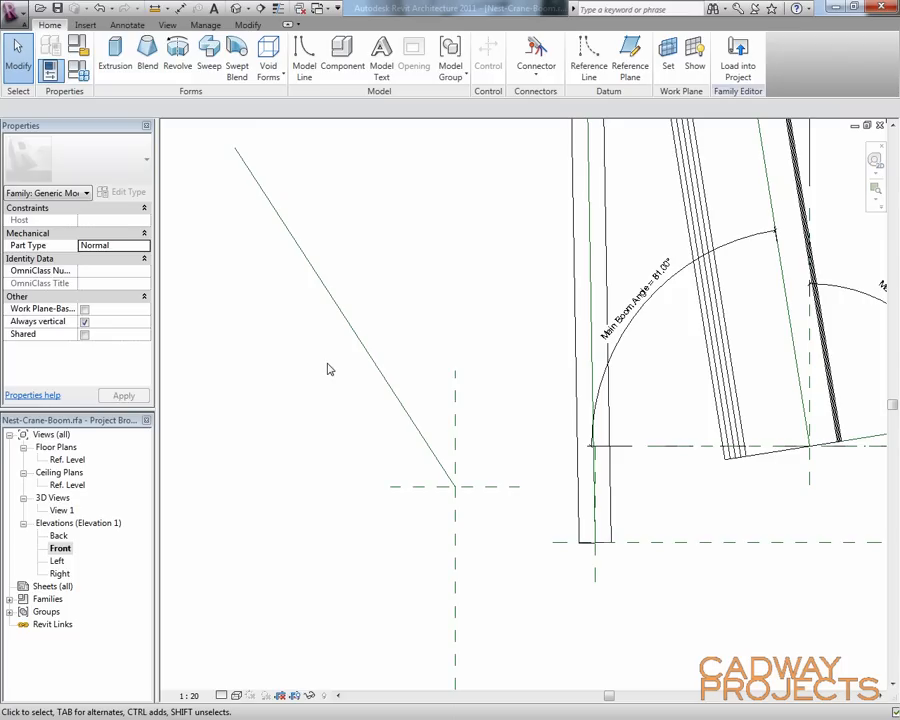
click(126, 24)
text(5)
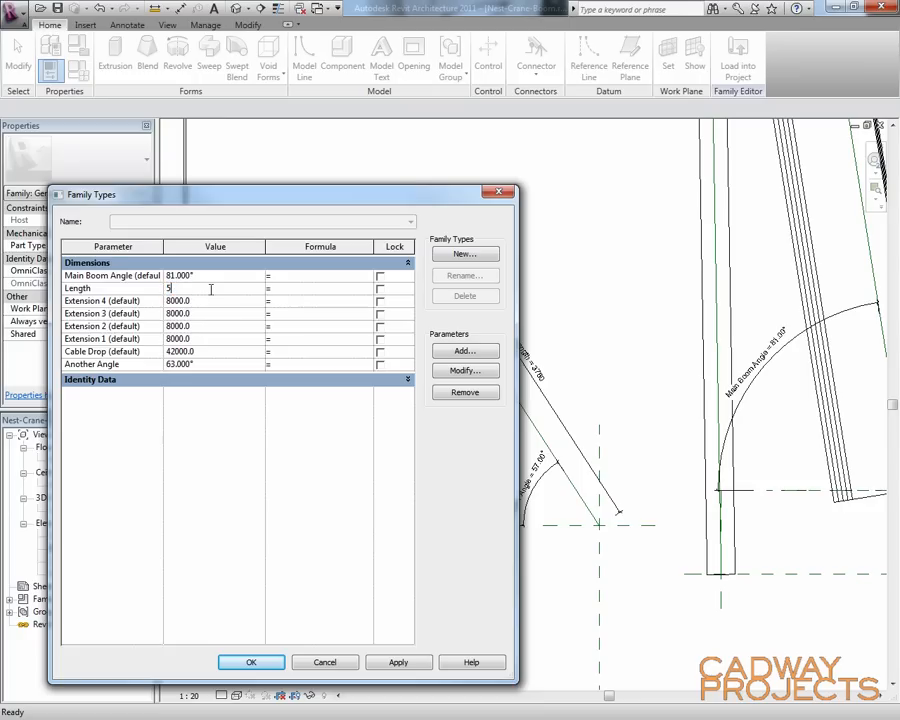
Edit the Length value in Family Types so the boom arm and hook reposition
click(252, 662)
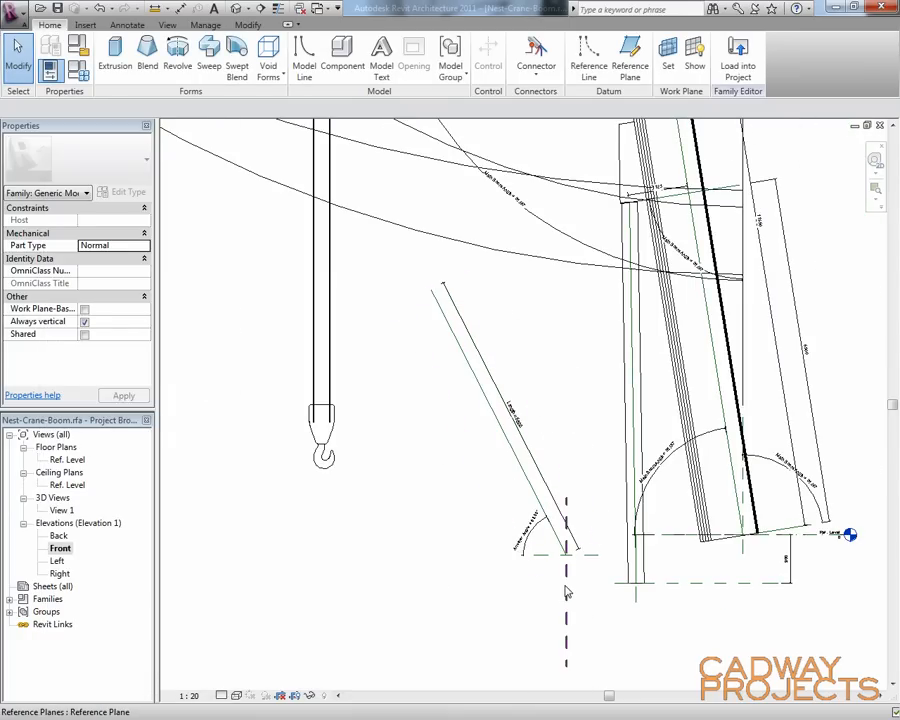